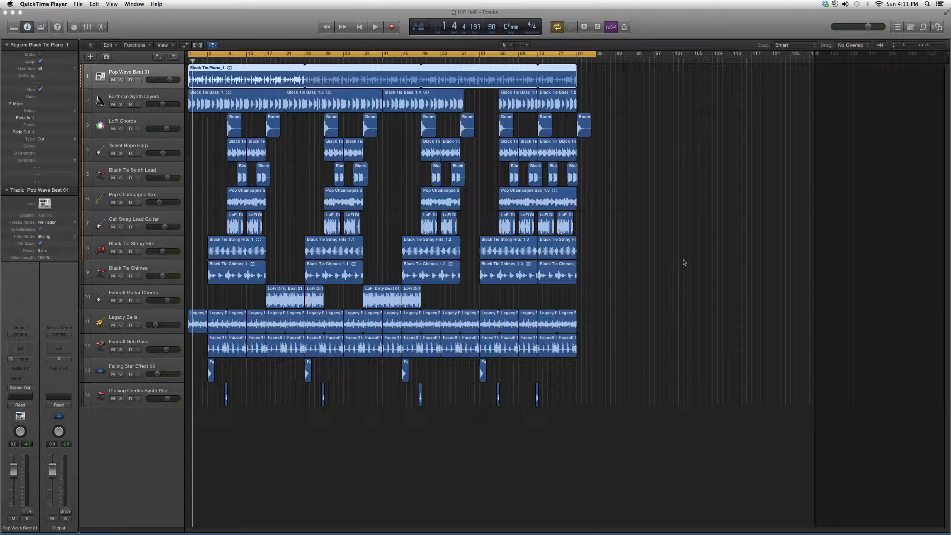
mouse_move(652, 266)
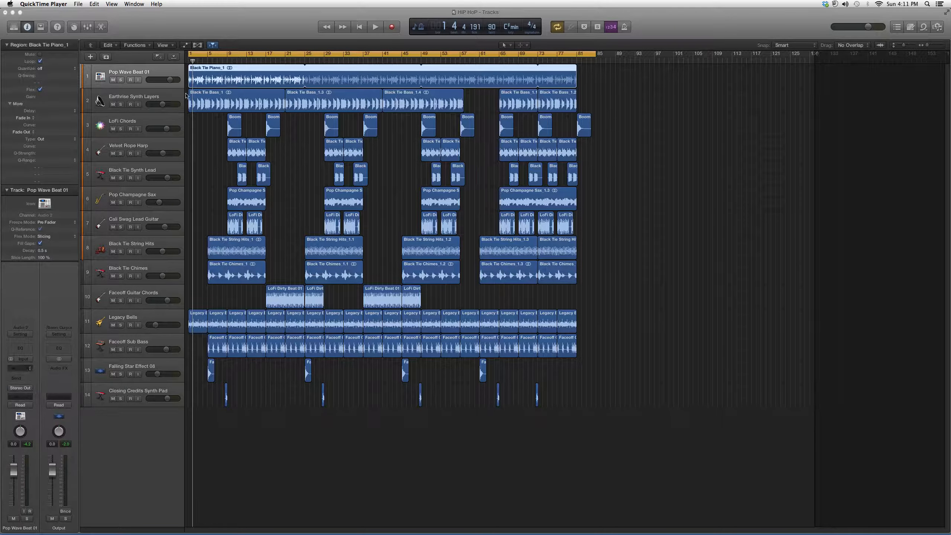
Focus the project window and open Delay Designer on the Pop Wave Beat 01 strip
click(20, 365)
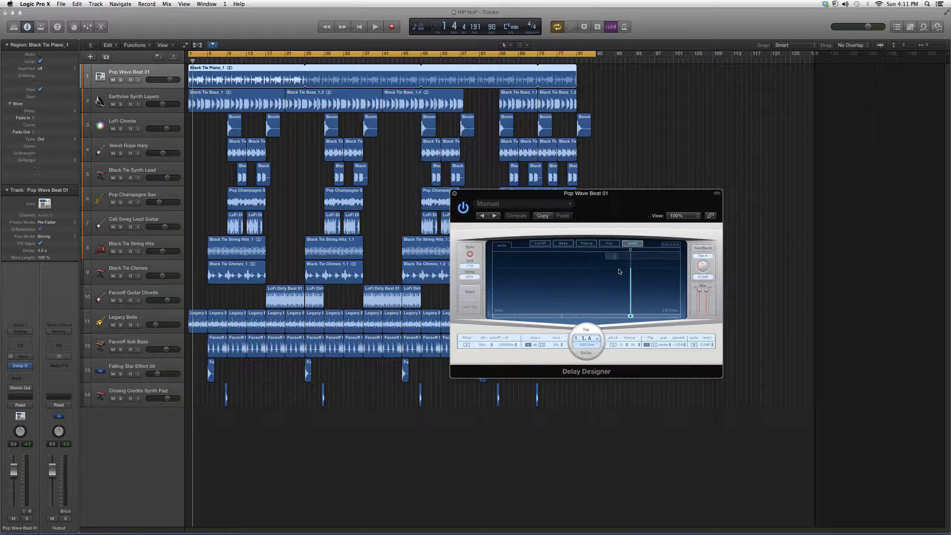
mouse_move(557, 314)
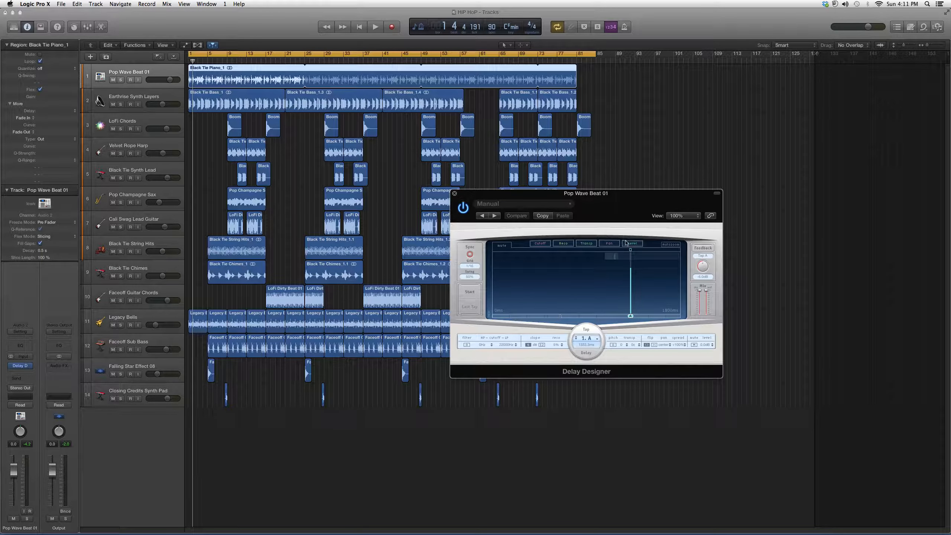
click(631, 243)
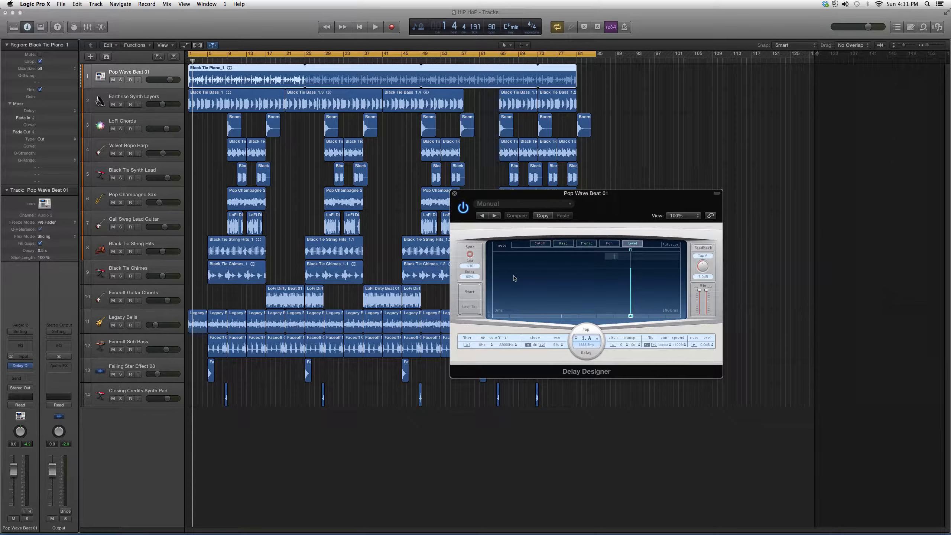
Start Delay Designer's tap-in recording to capture new delay taps
click(515, 215)
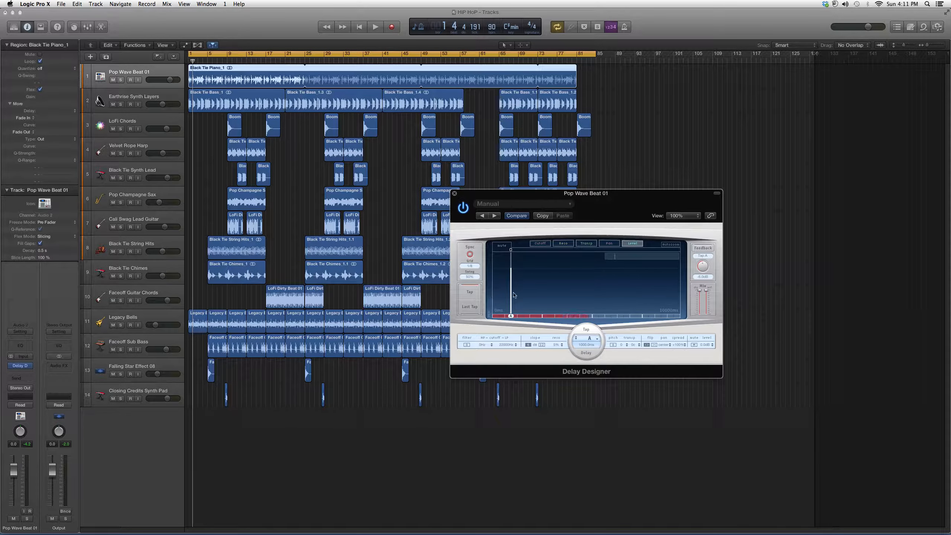
Drag the single delay tap out to a much longer delay time
drag(703, 296, 703, 292)
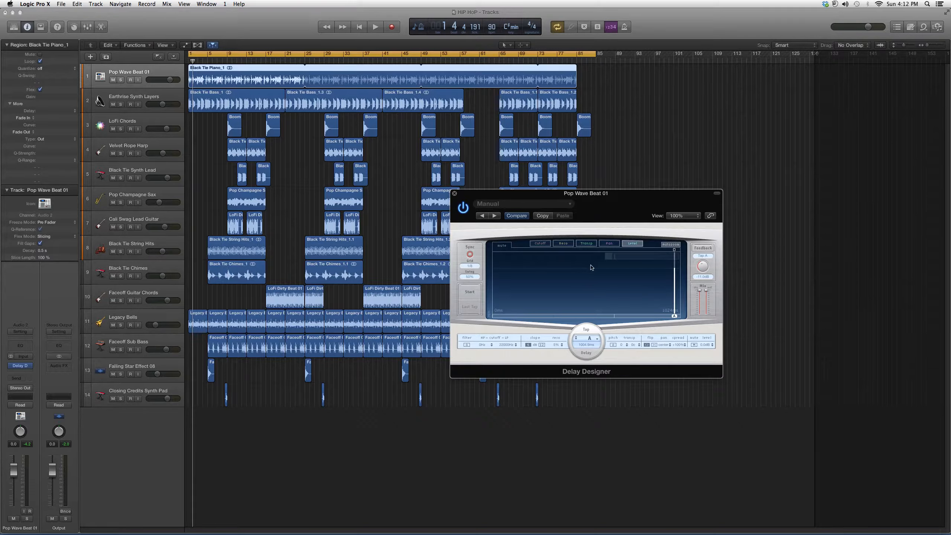
mouse_move(617, 200)
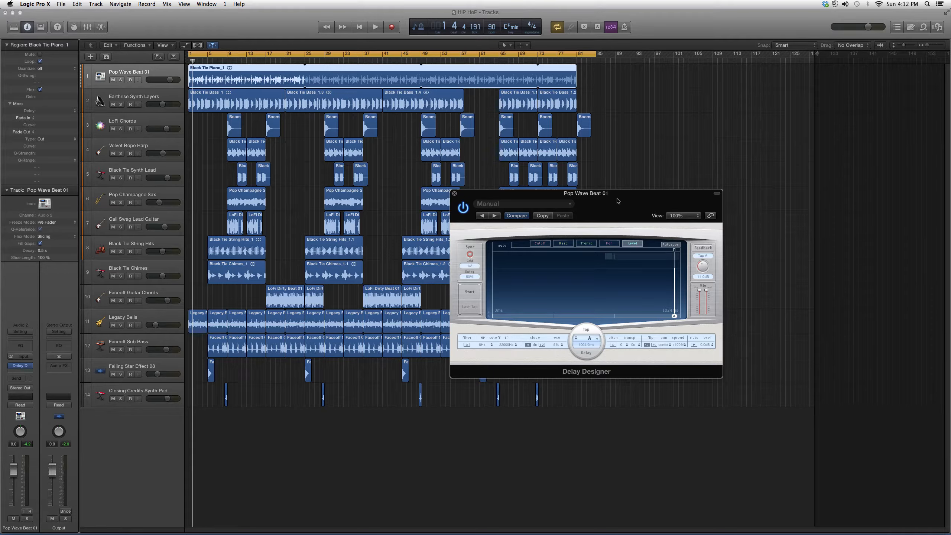
mouse_move(677, 115)
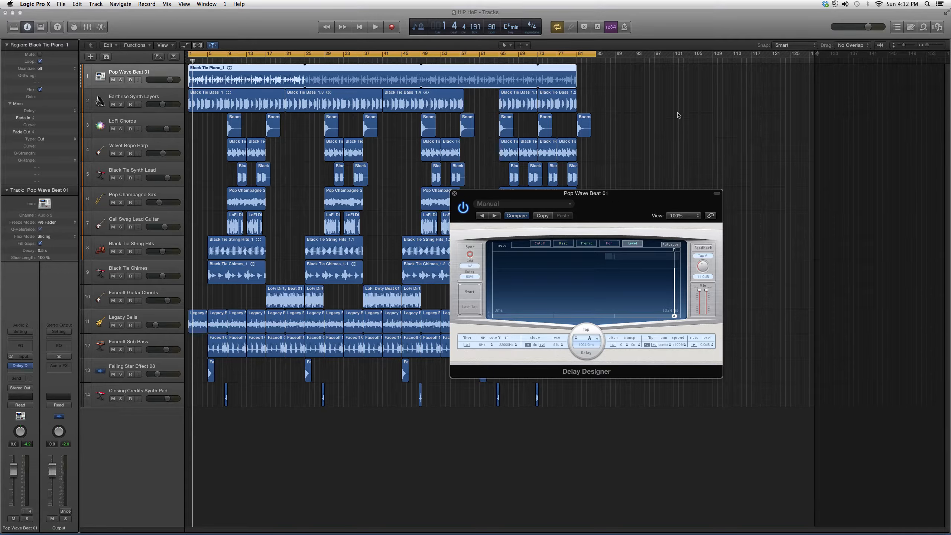